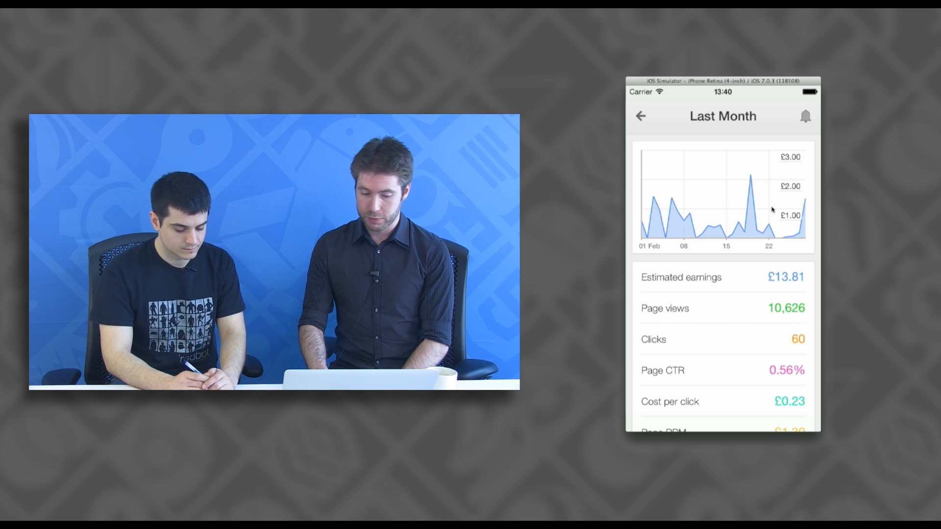
{"action": "mouse_move", "coordinate": [695, 347]}
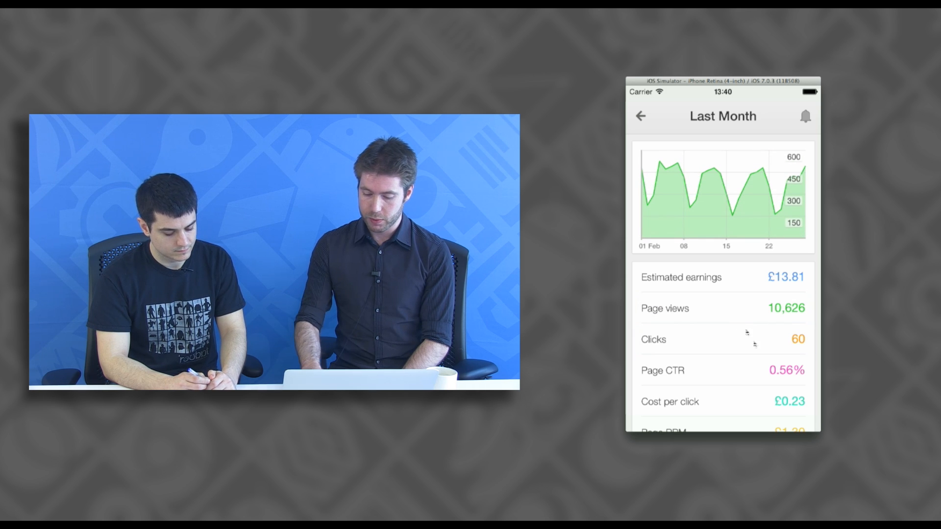
Switch the Last Month graph to Page views, showing 10,626 views for February
{"action": "left_click", "coordinate": [664, 308]}
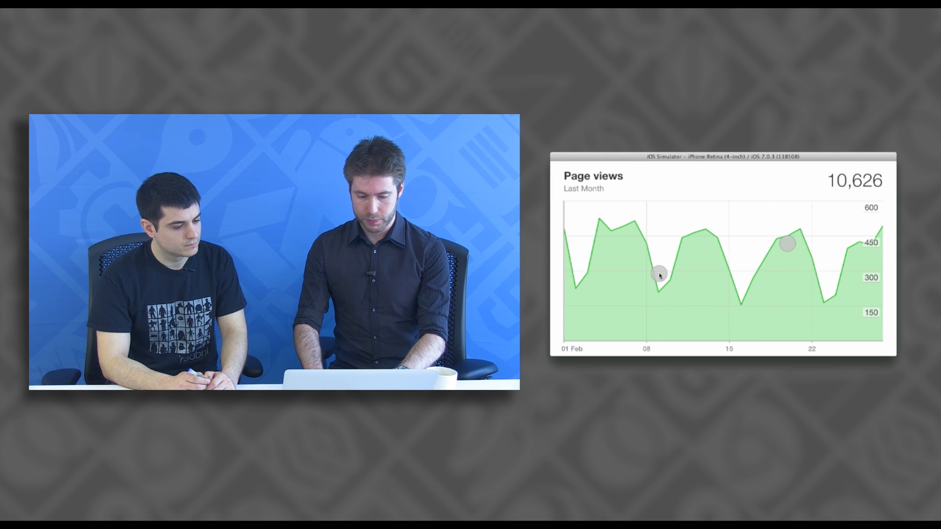
{"action": "mouse_move", "coordinate": [682, 290]}
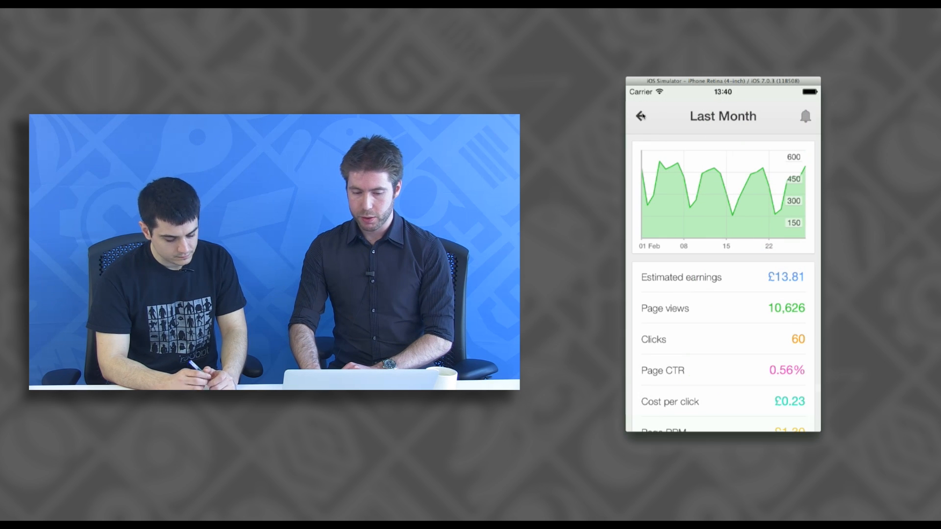
Navigate from the section menu to the Reports list
{"action": "left_click", "coordinate": [639, 116]}
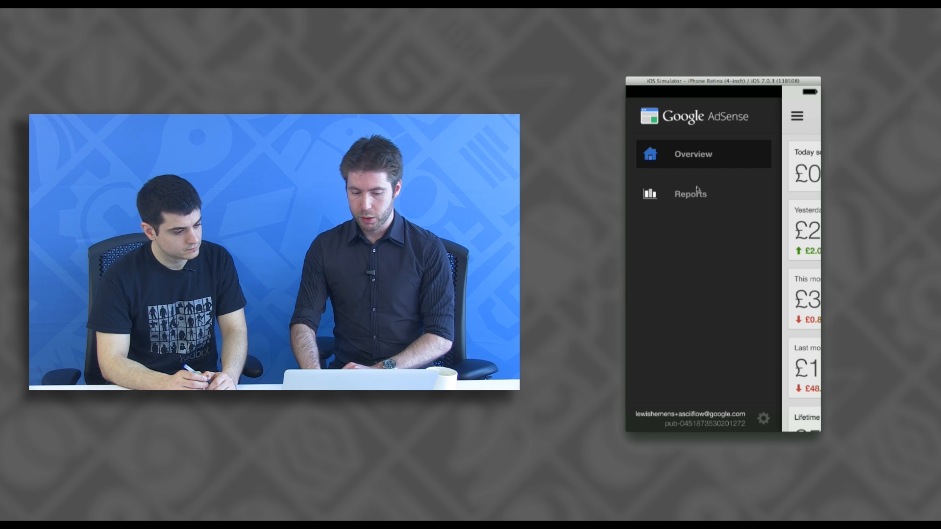
{"action": "left_click", "coordinate": [690, 193]}
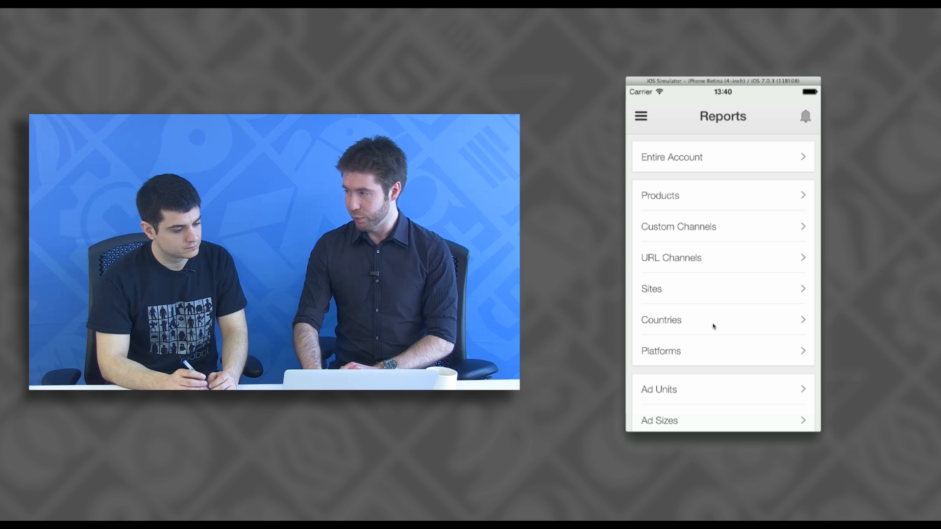
{"action": "left_click", "coordinate": [661, 320]}
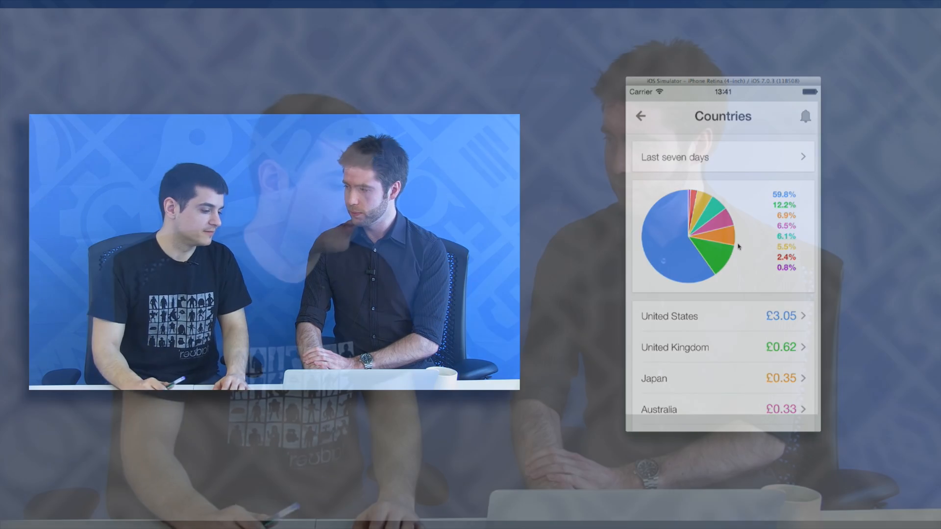
{"action": "left_click", "coordinate": [640, 116]}
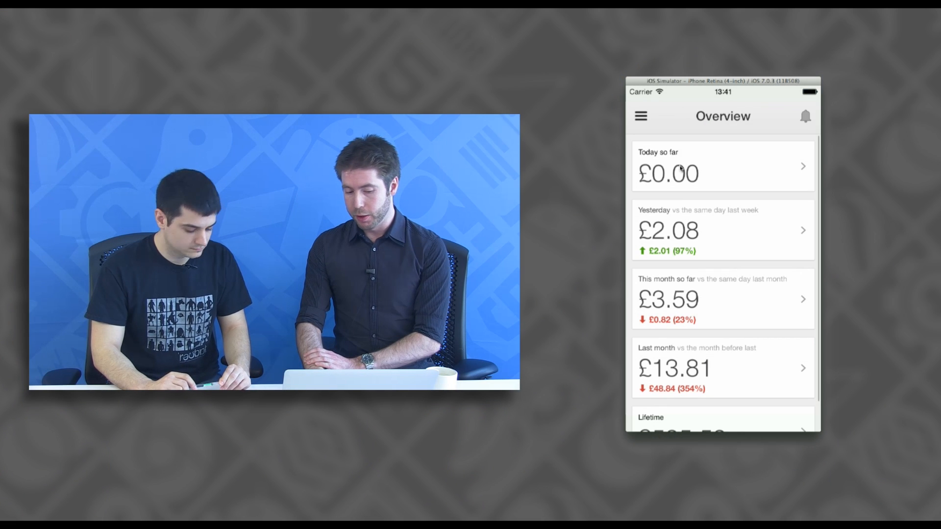